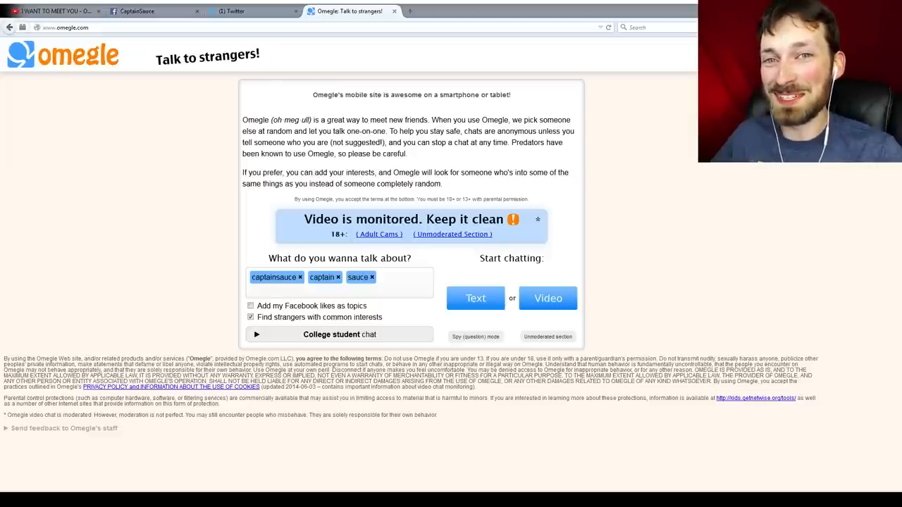
Start an Omegle video chat matched on captainsauce, sauce and captain, allowing camera and microphone access
{"action": "left_click", "coordinate": [547, 298]}
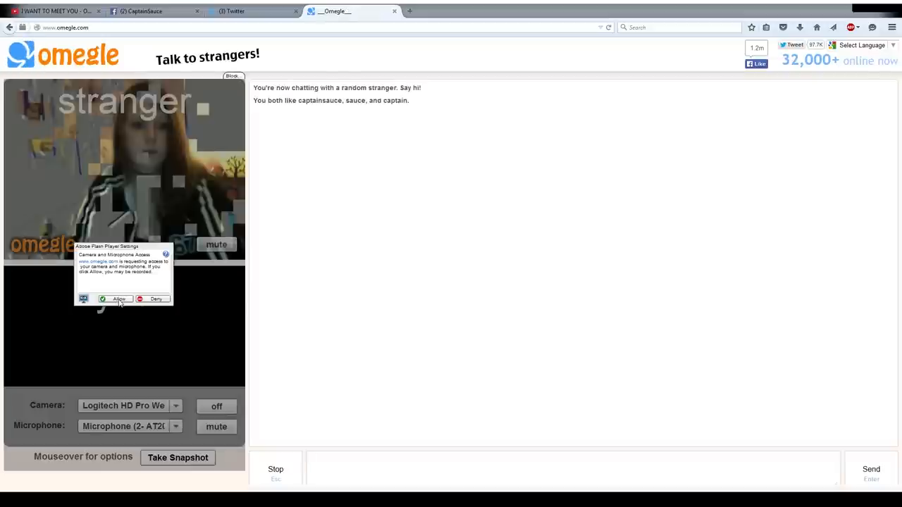
{"action": "left_click", "coordinate": [115, 299]}
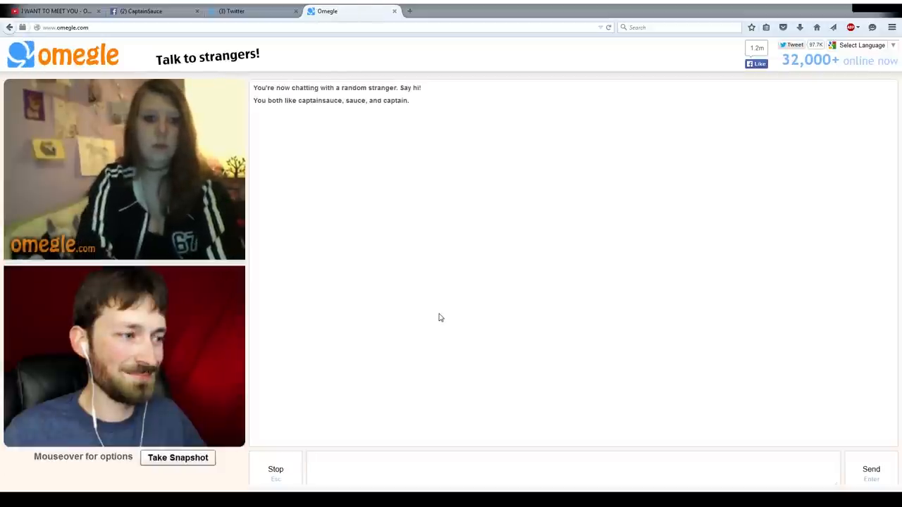